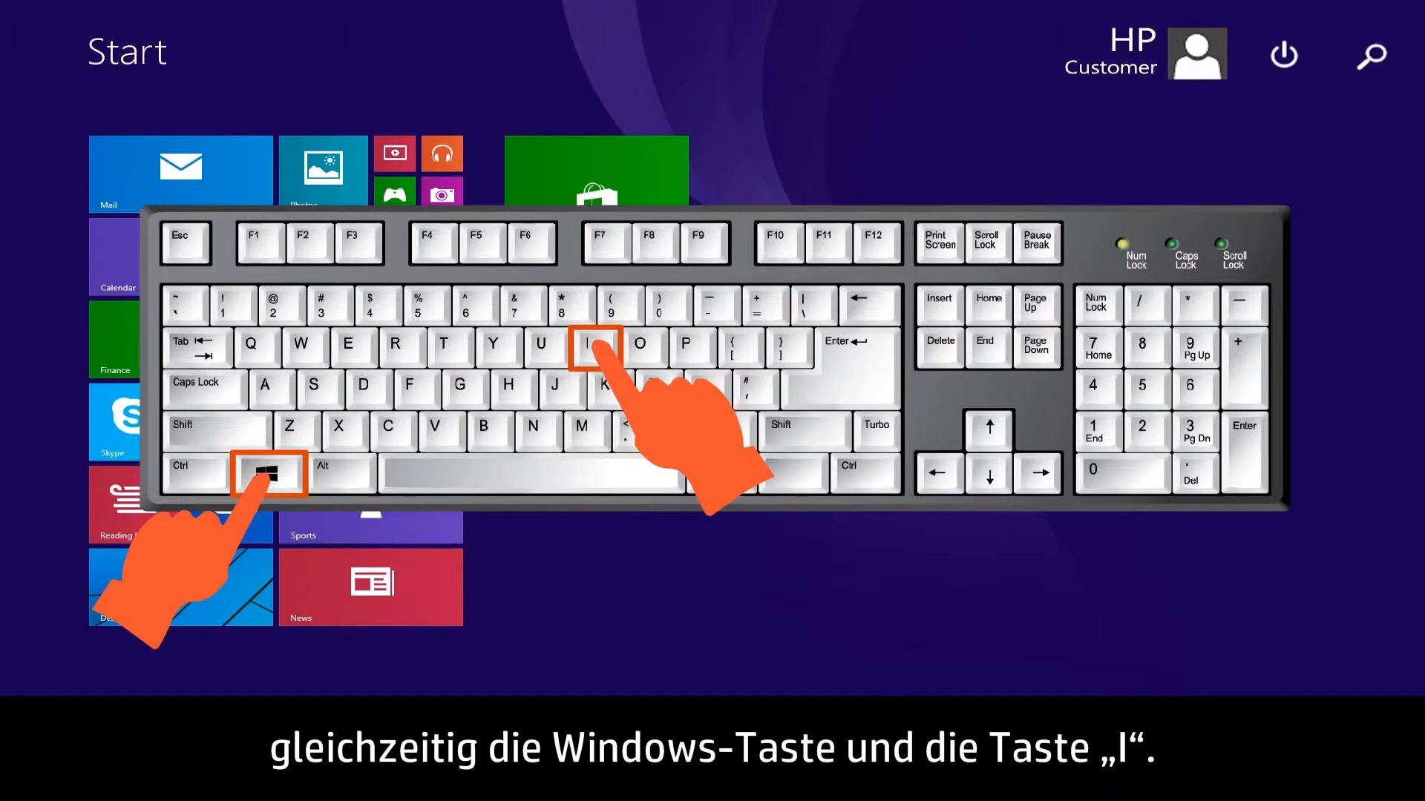
Step: Reach PC settings through the Settings charm (Win+I) and Change PC settings
key(Win+i)
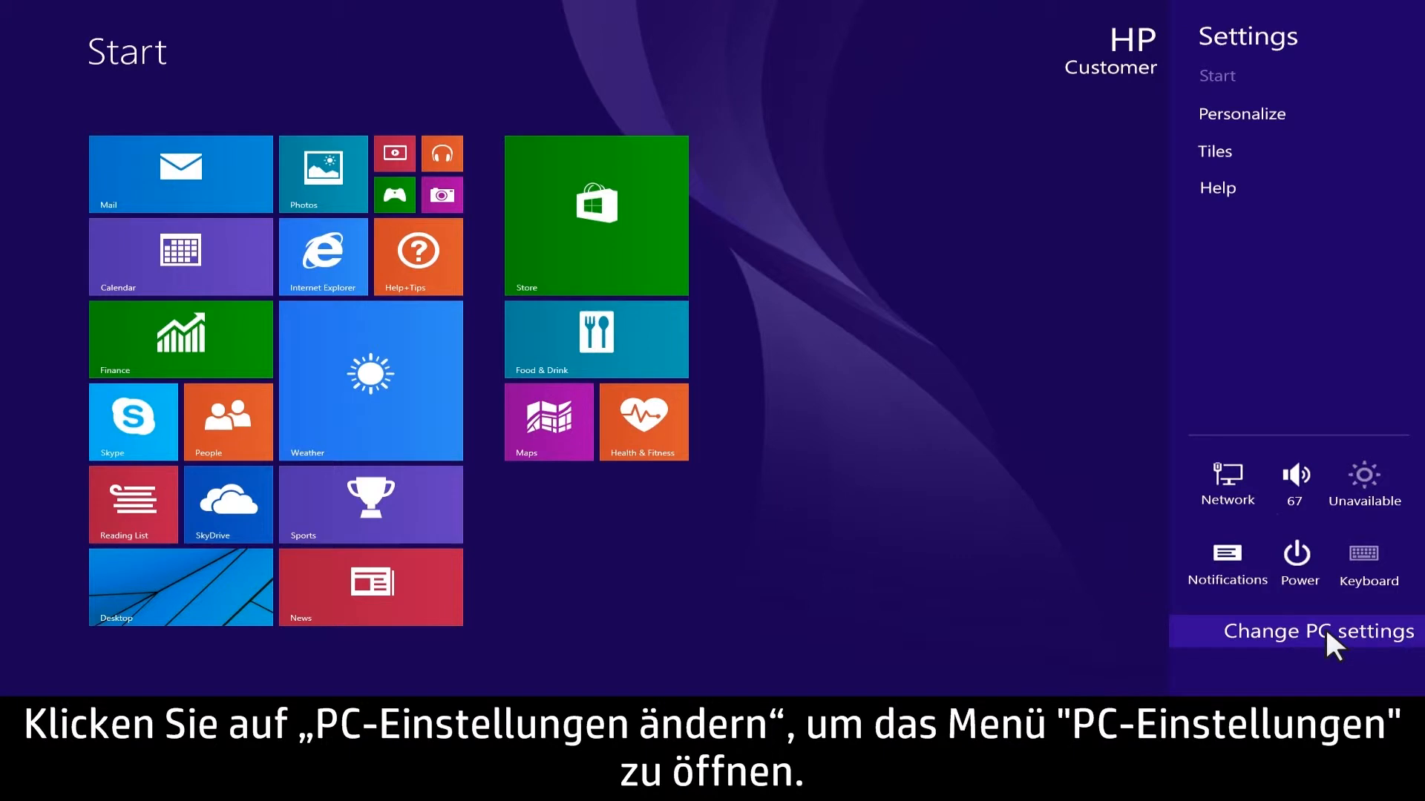
click(1316, 631)
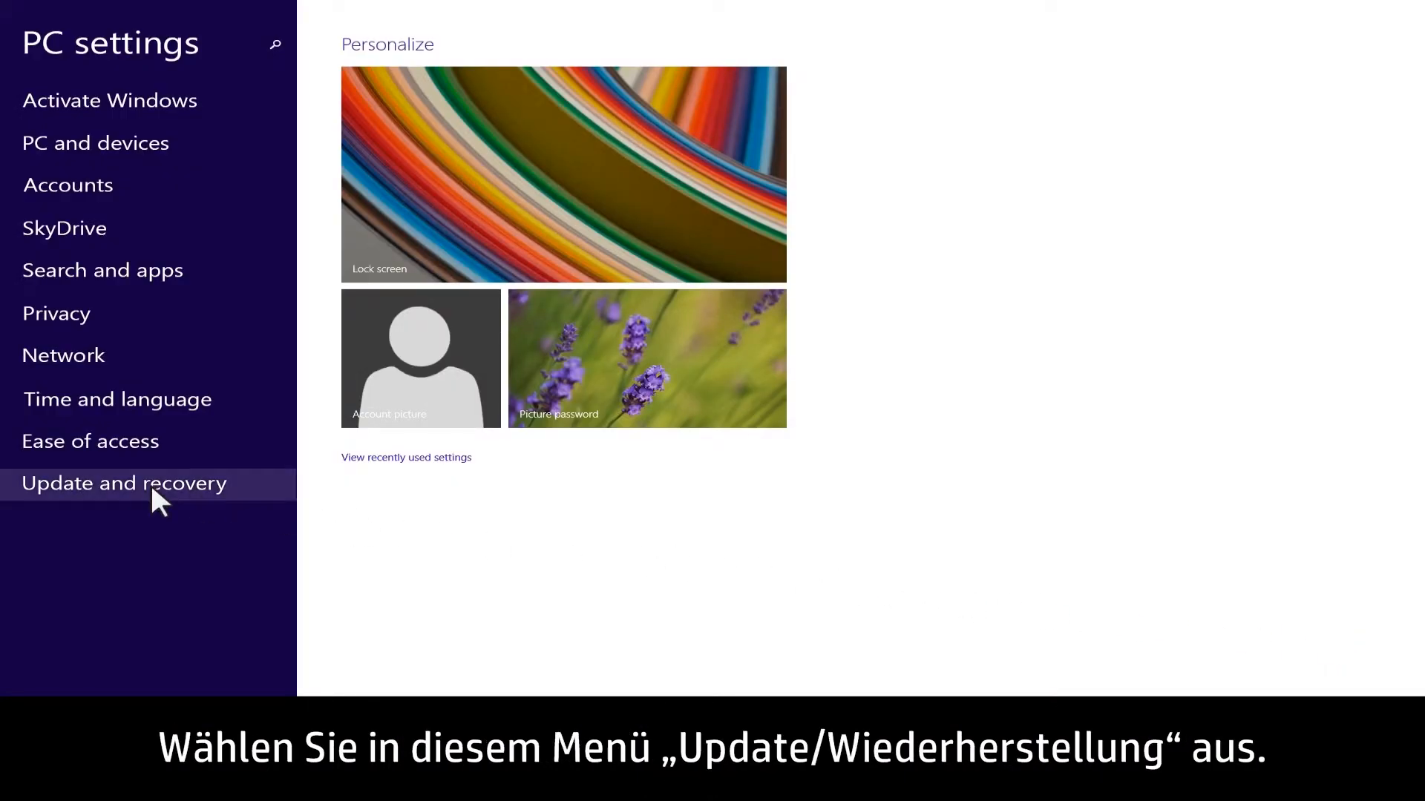
Step: Go to Update and recovery > Recovery and restart into Advanced startup
click(125, 482)
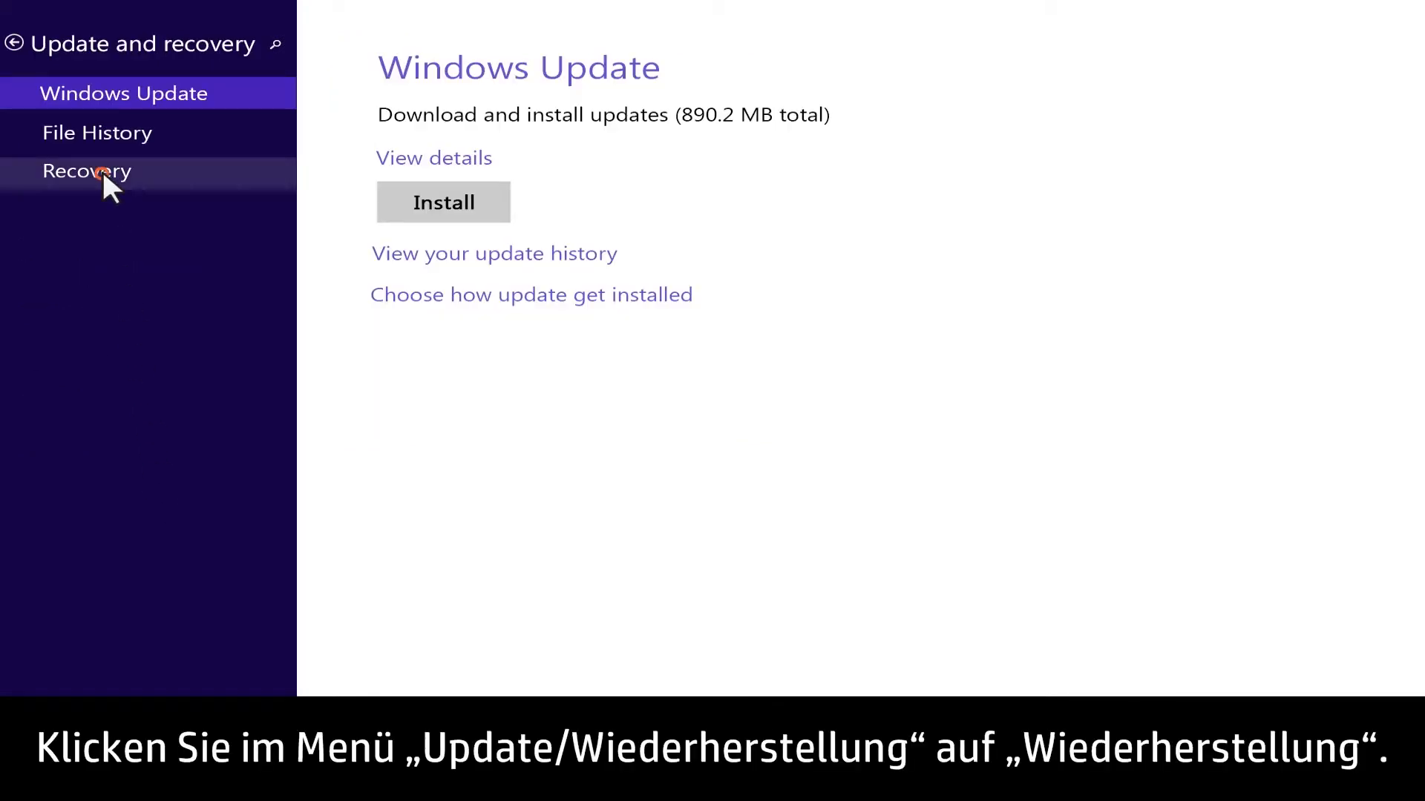
click(88, 171)
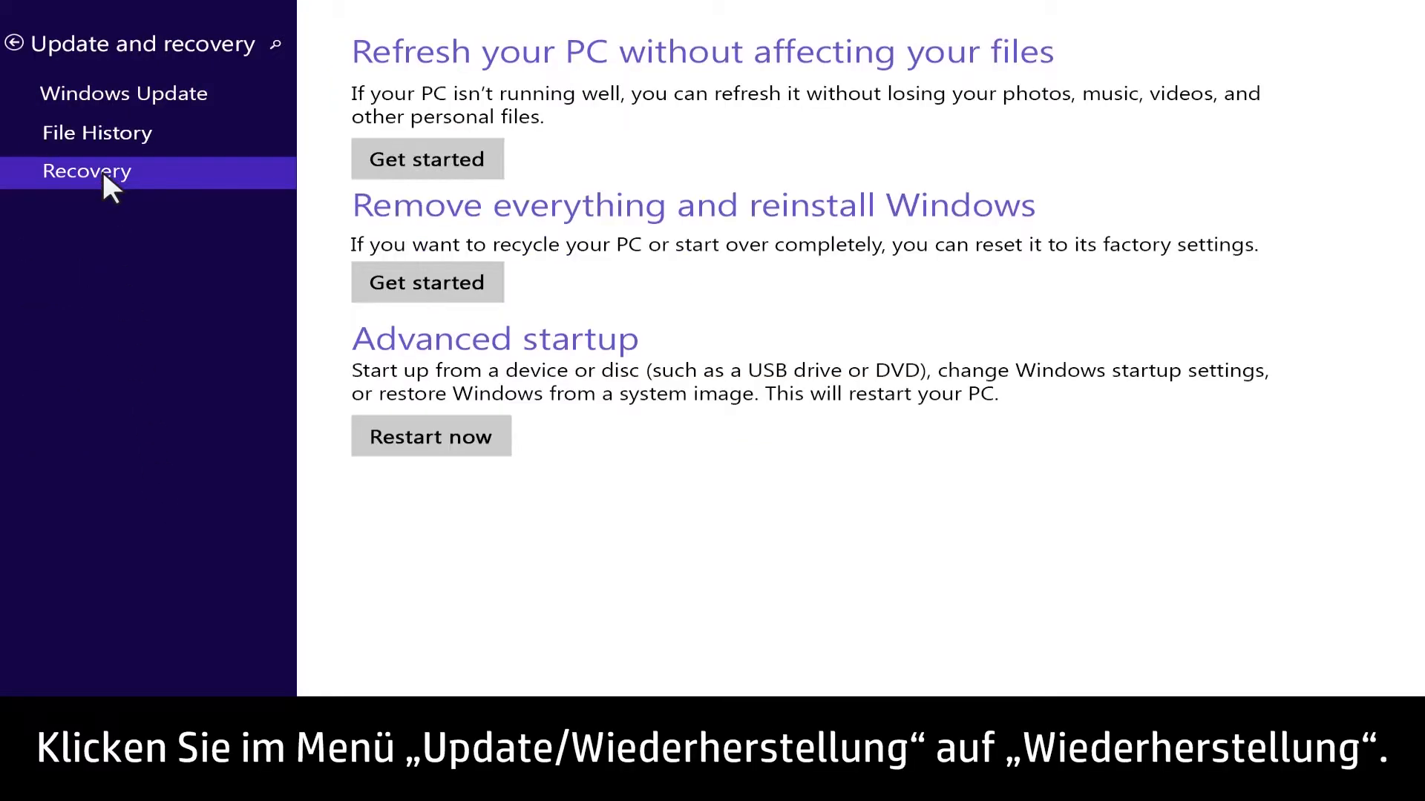
mouse_move(152, 221)
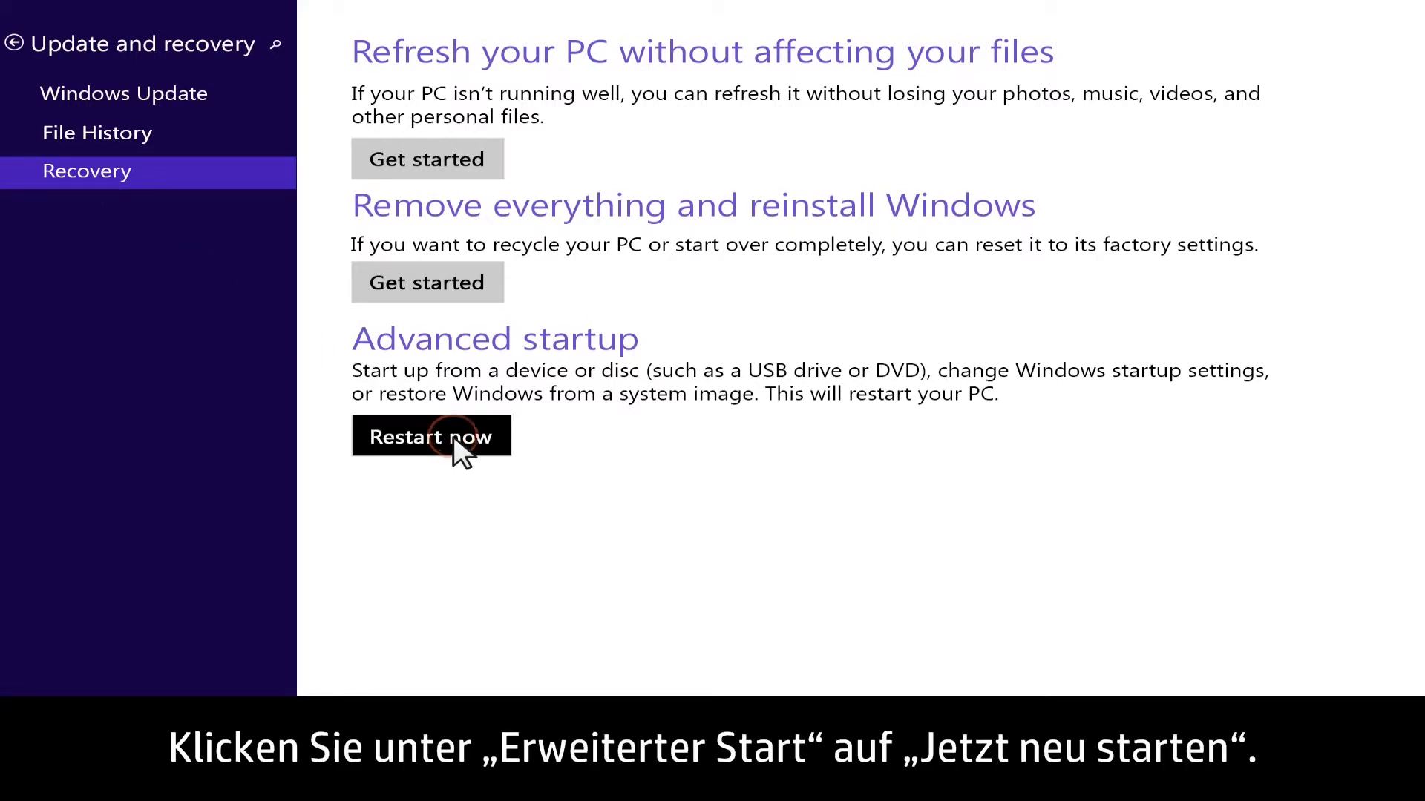
click(430, 436)
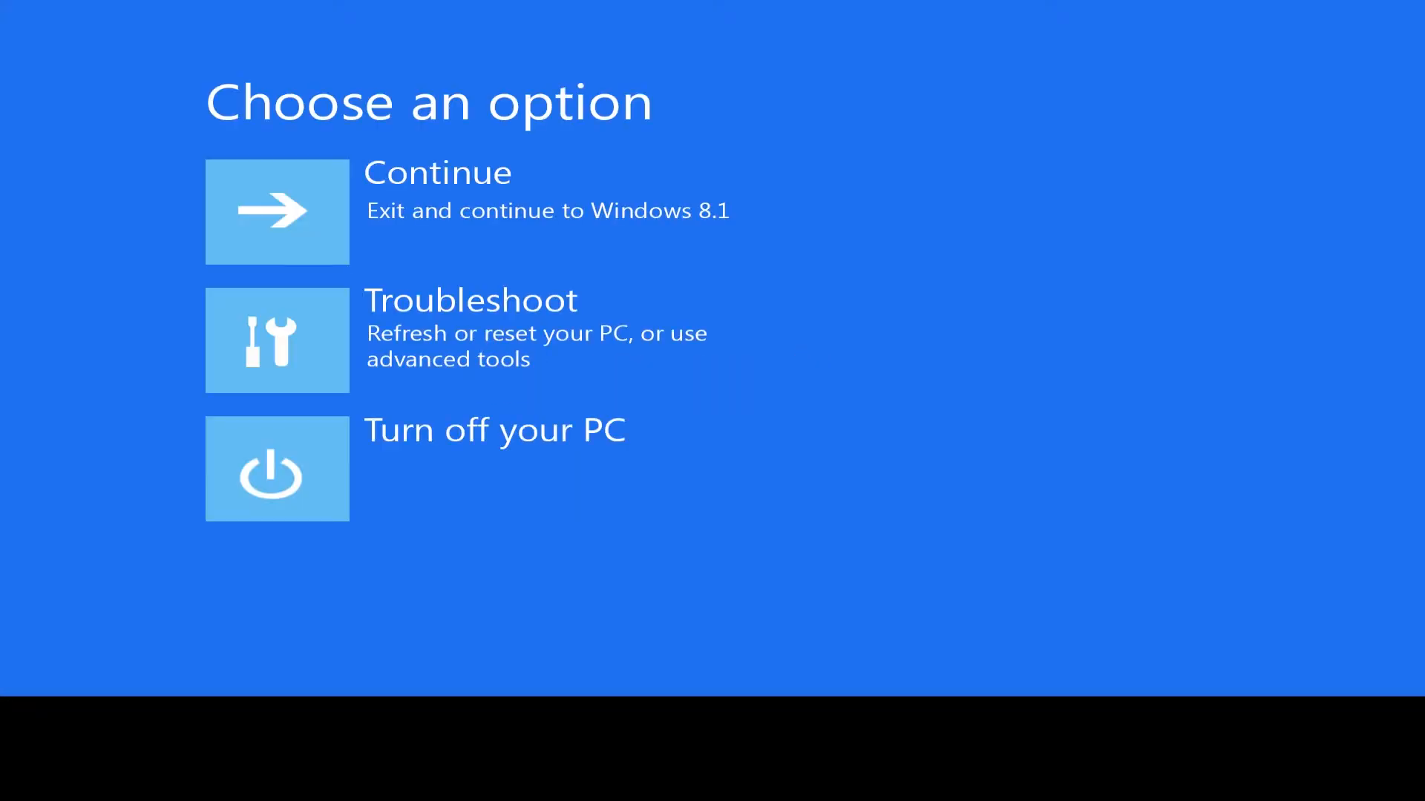
mouse_move(527, 318)
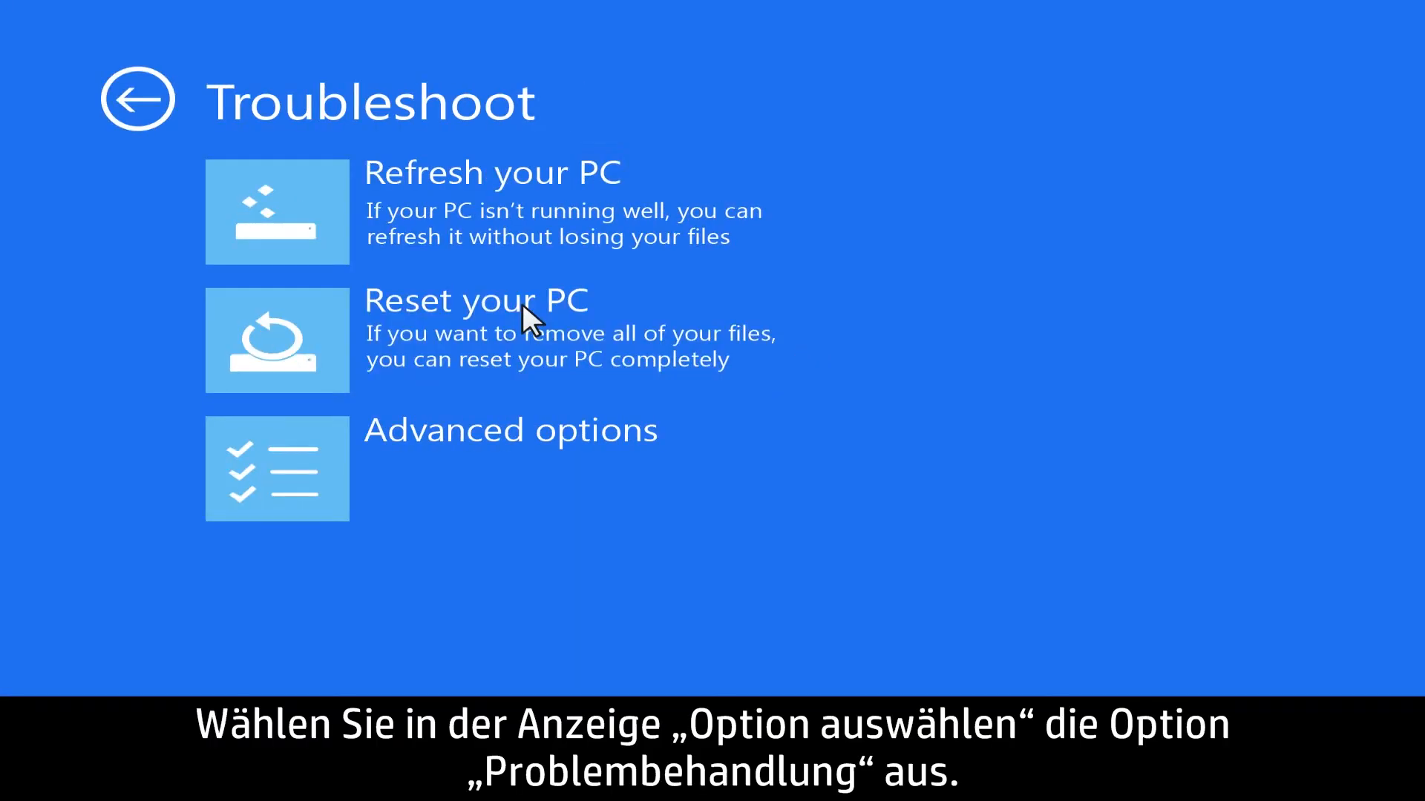
mouse_move(570, 446)
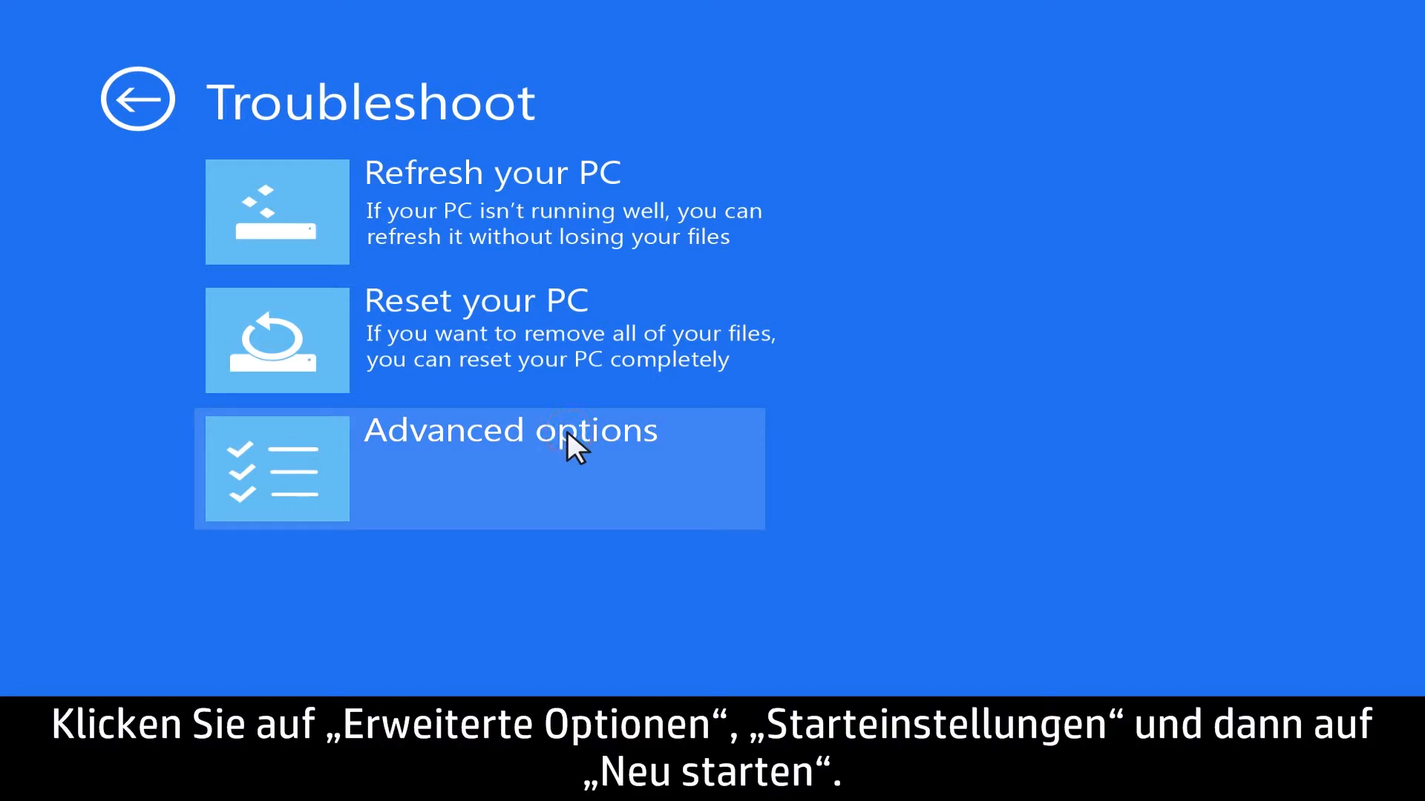
Step: Go through Troubleshoot's Advanced options to Startup Settings and restart
click(479, 469)
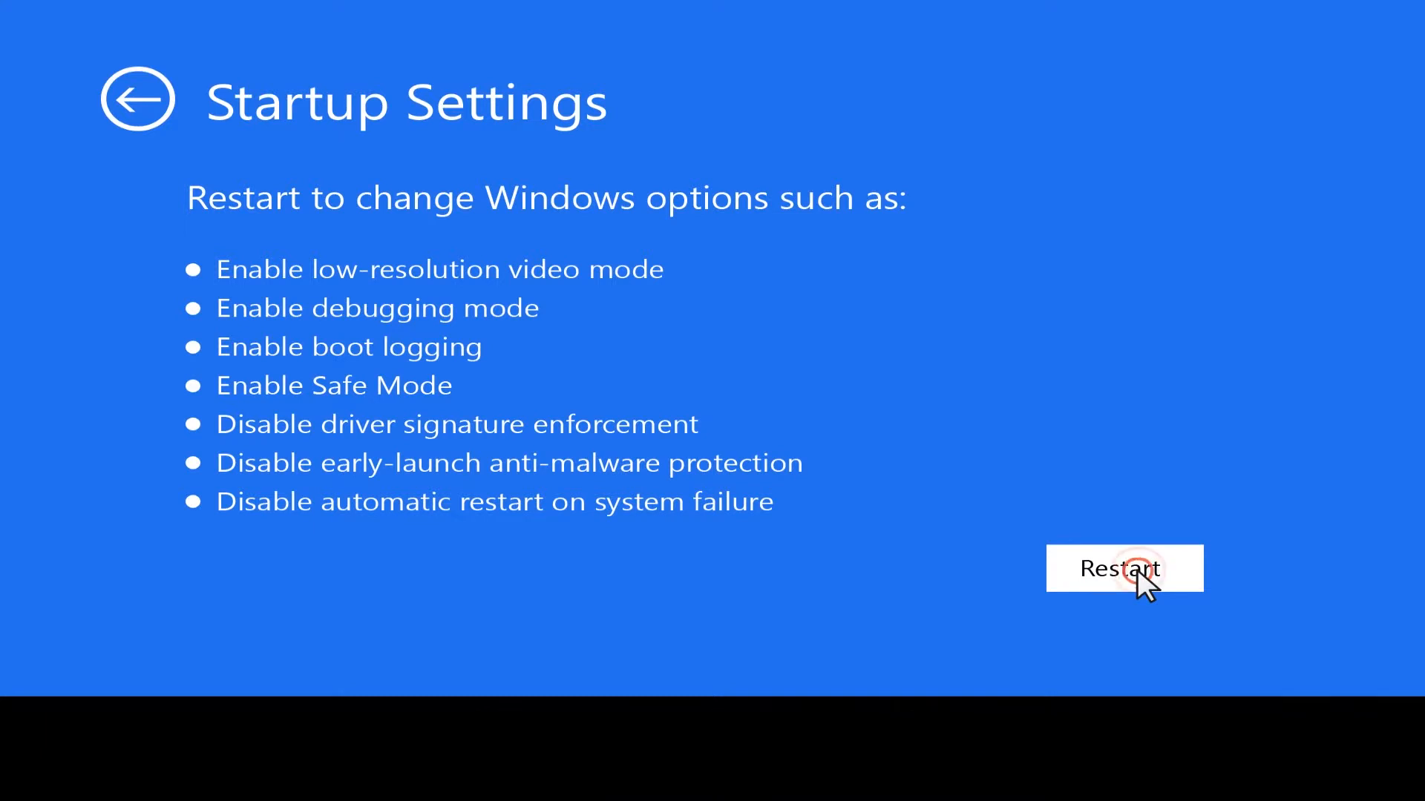
click(1123, 568)
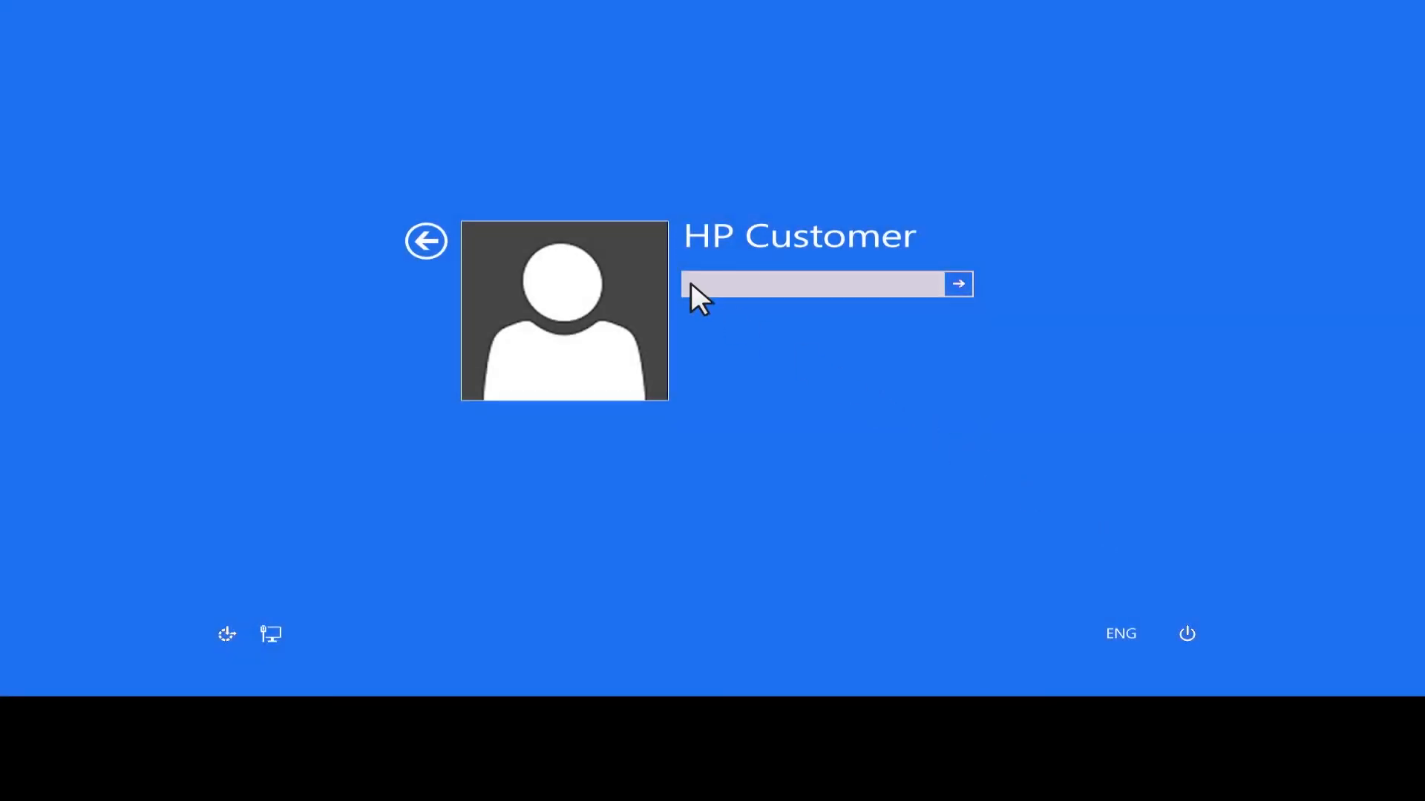
Step: Sign in with the account password to reach the Safe Mode desktop
text(password)
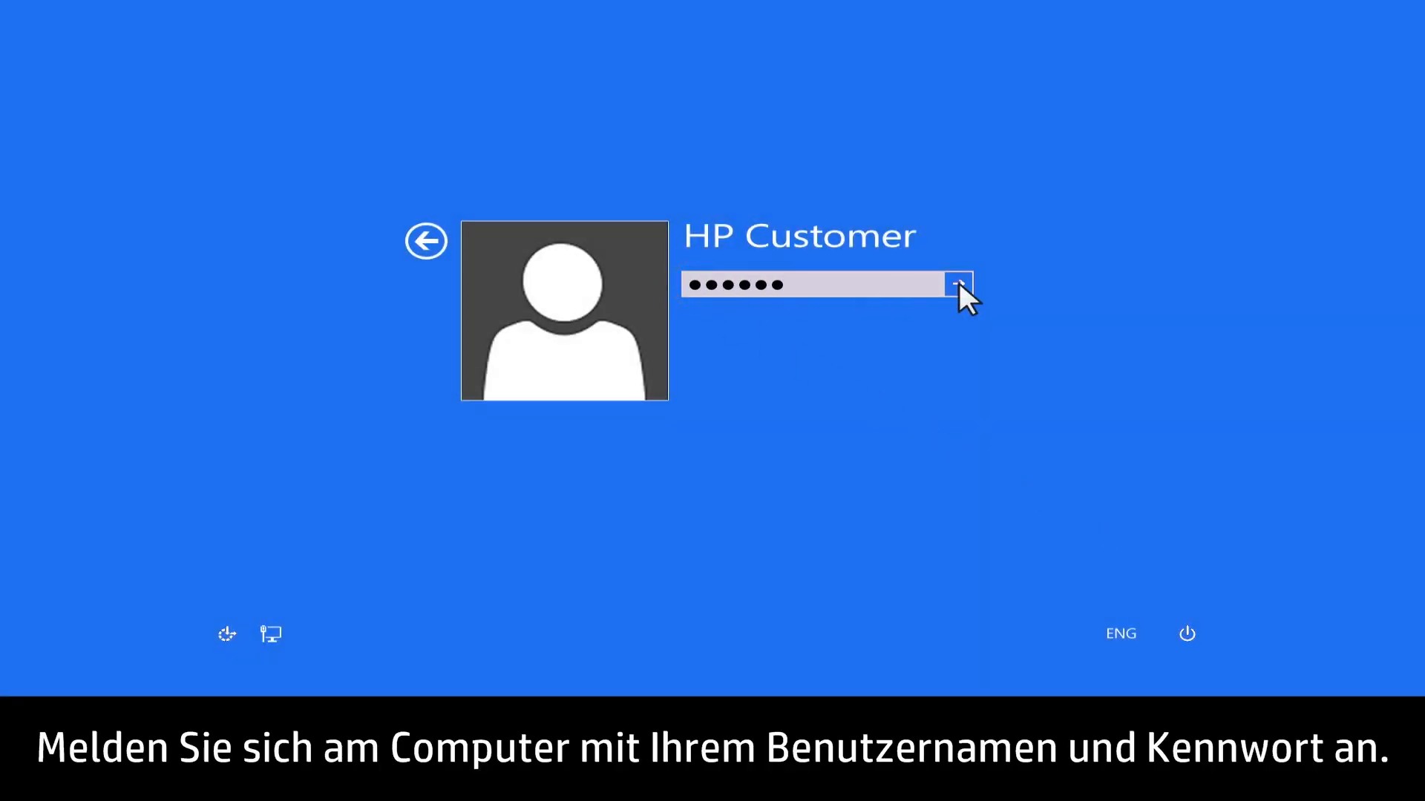
click(957, 285)
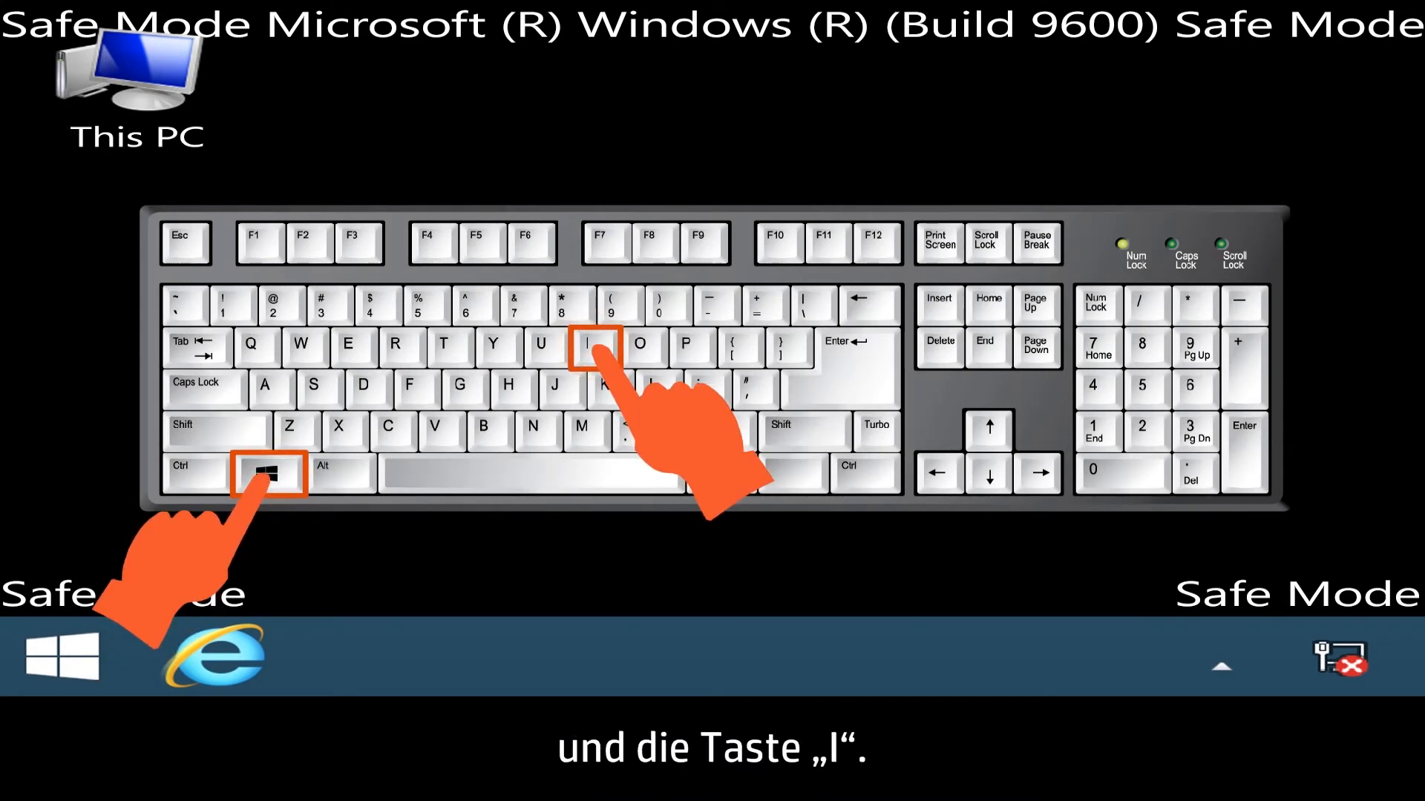
Step: Show the Power choices (Shut down, Restart) from the Safe Mode Settings charm
key(Win+i)
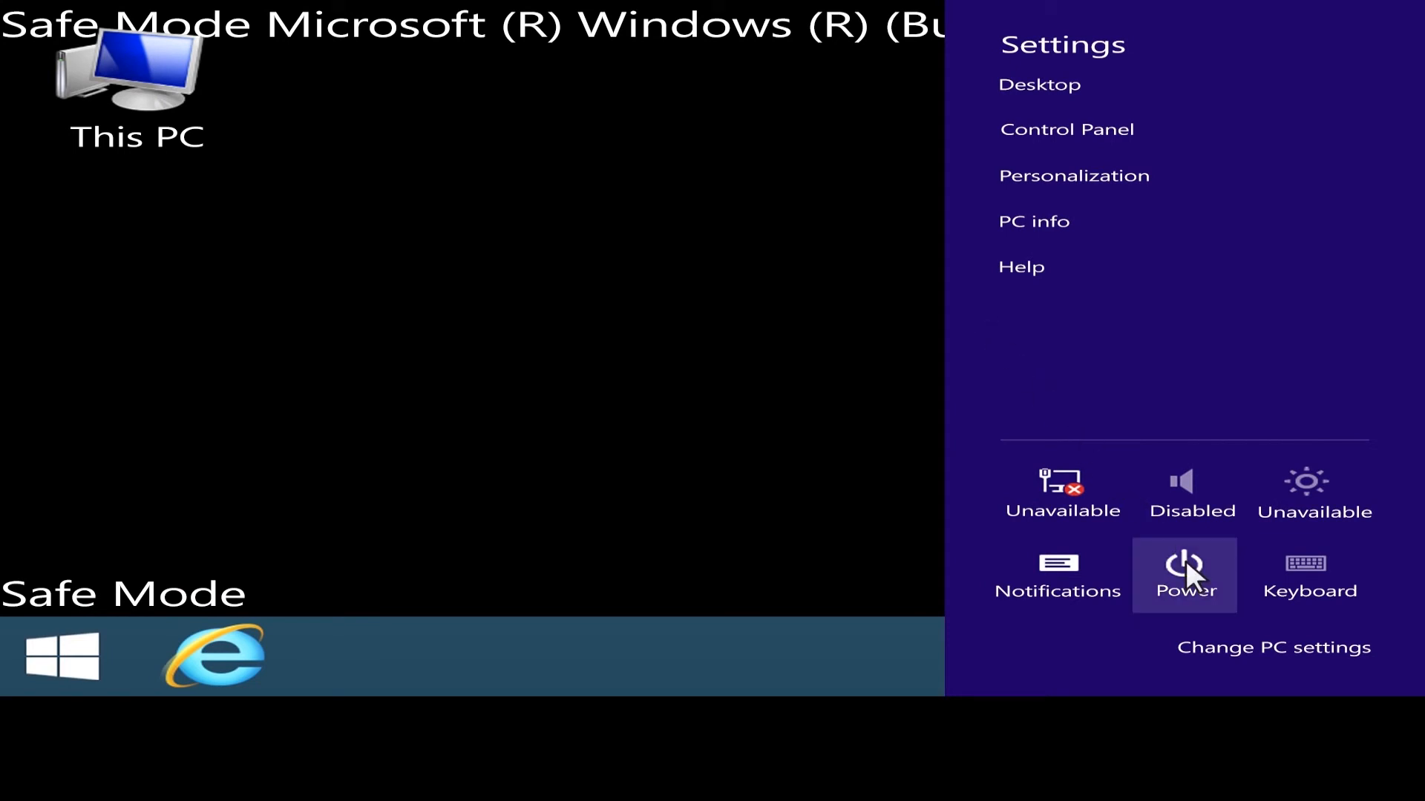
click(1184, 576)
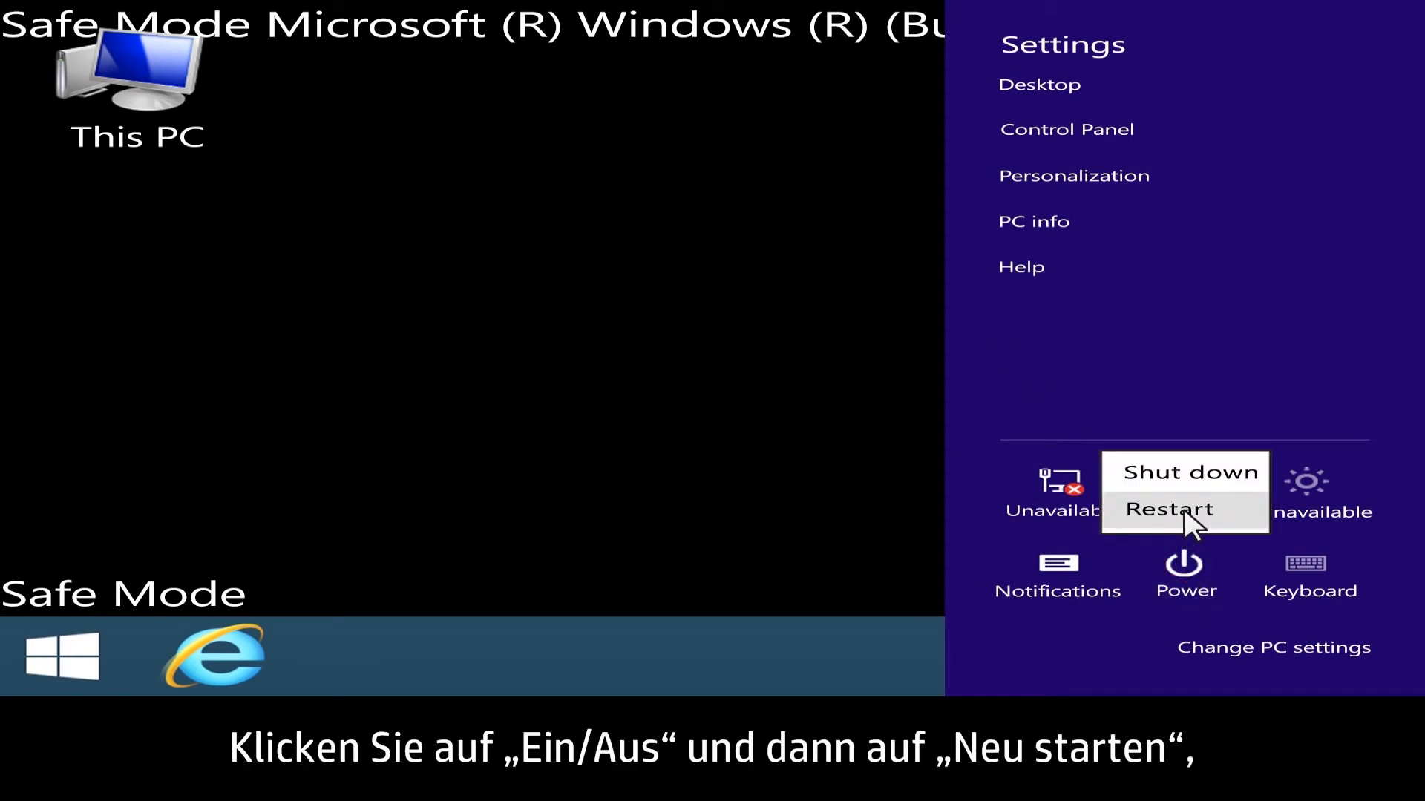